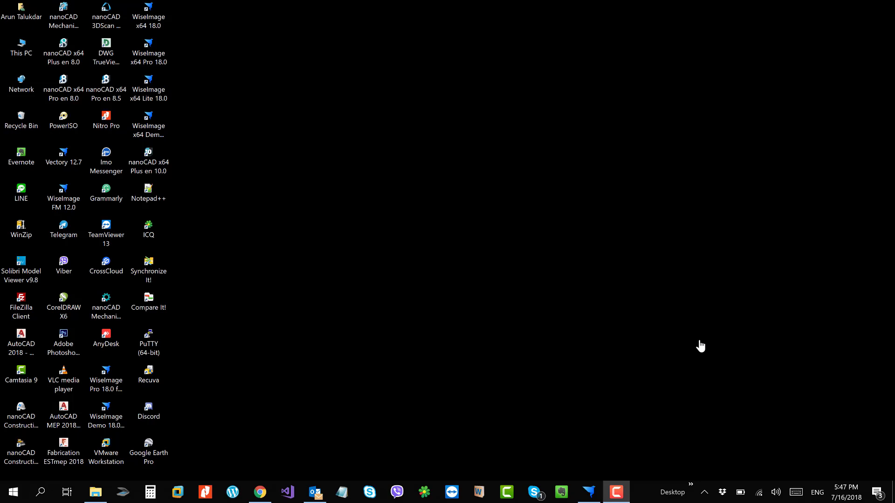
pyautogui.moveTo(702, 344)
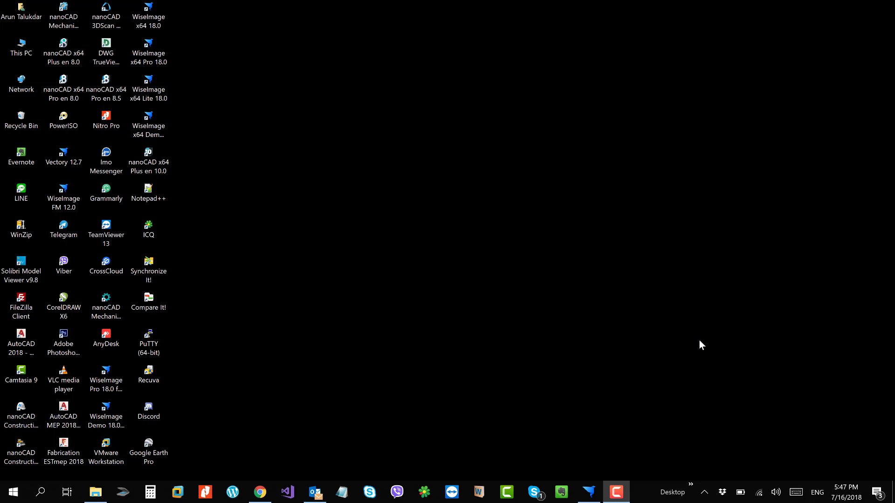
pyautogui.moveTo(192, 445)
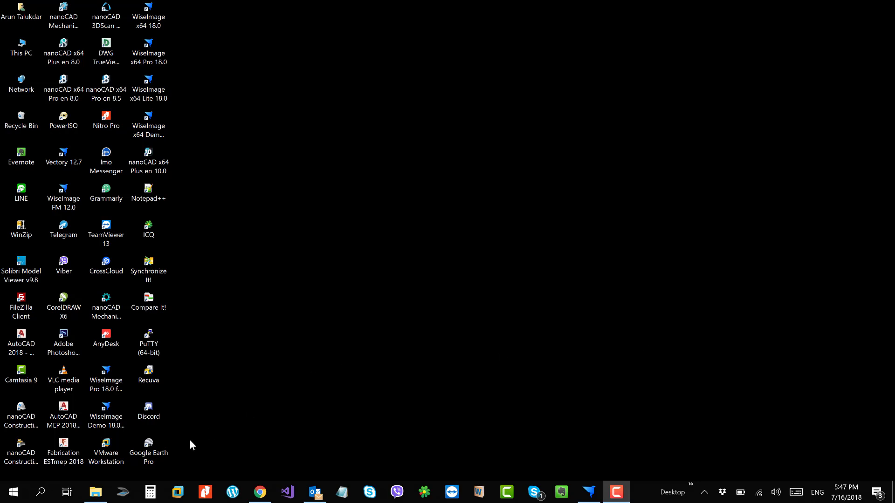
# Browse to the Pdf folder on Local Disk (E:) listing the three PDF drawings.
pyautogui.click(96, 492)
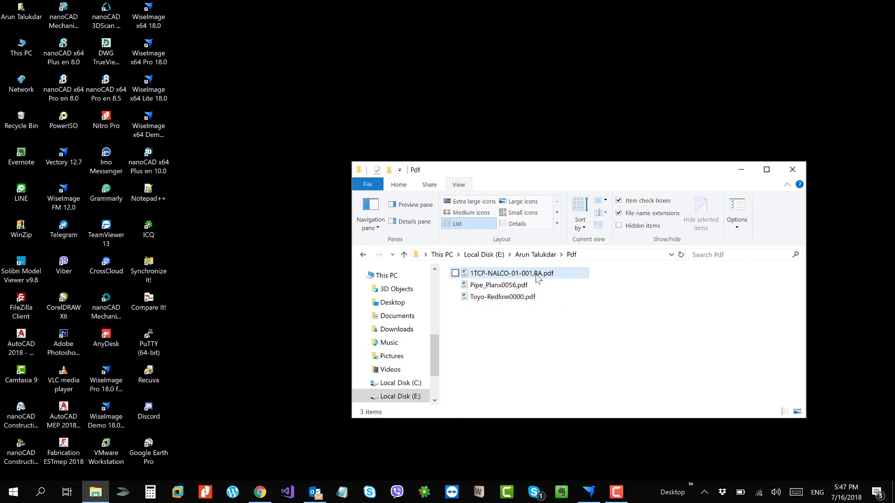
# View the scanned 1TCP-NALCO-01-001.RA.pdf in Edge and scroll through the drawing.
pyautogui.doubleClick(509, 273)
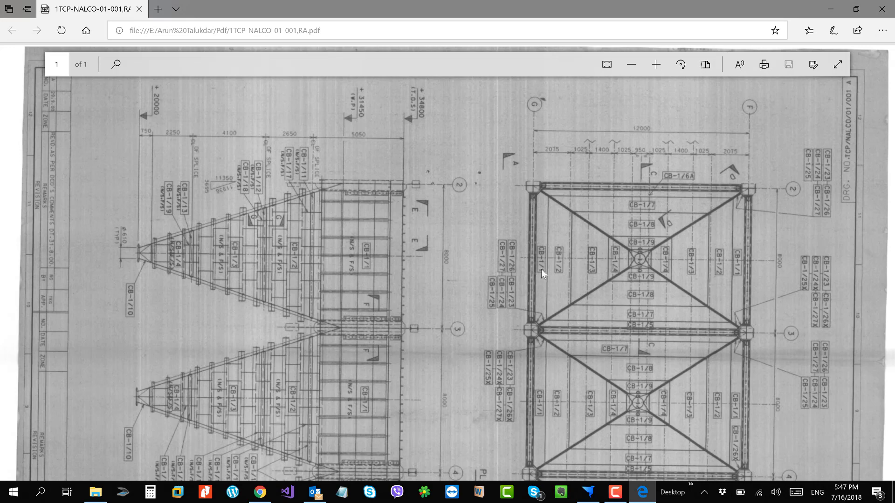
pyautogui.scroll(-3)
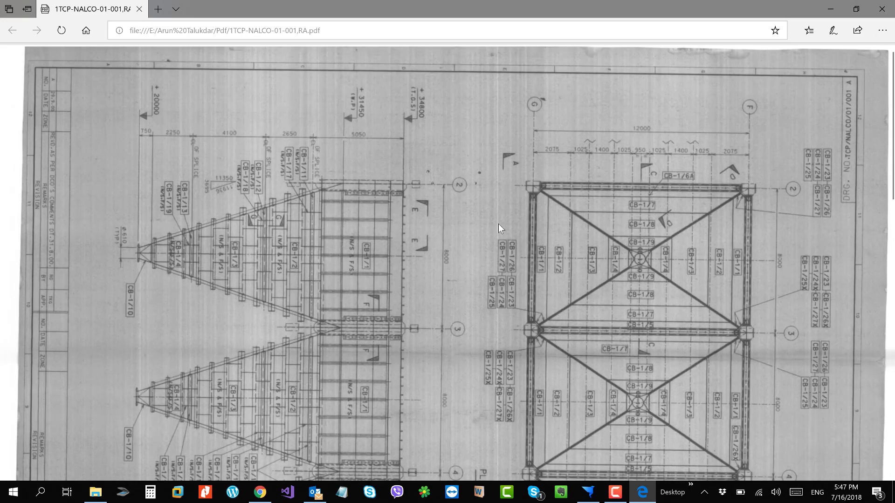
pyautogui.scroll(-3)
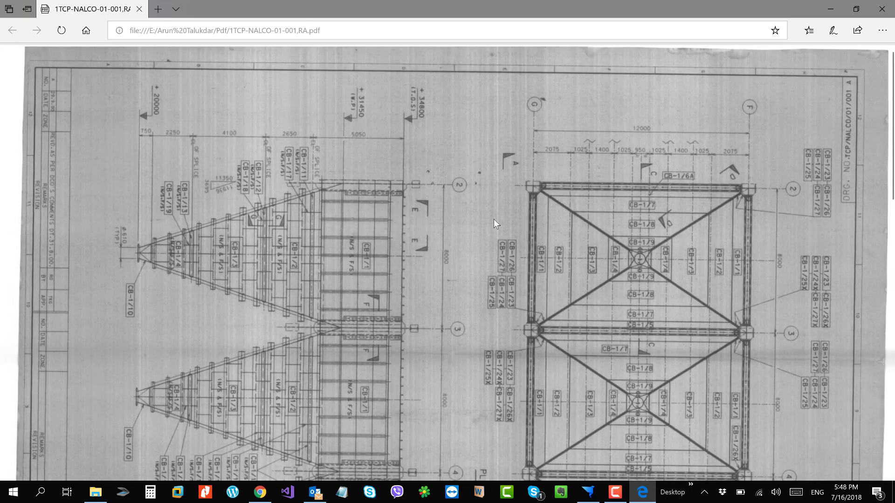
pyautogui.moveTo(522, 223)
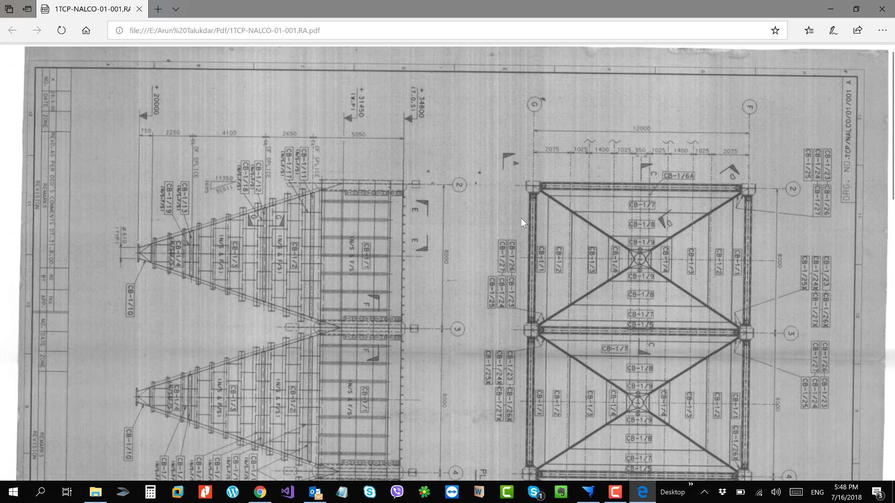
pyautogui.moveTo(375, 243)
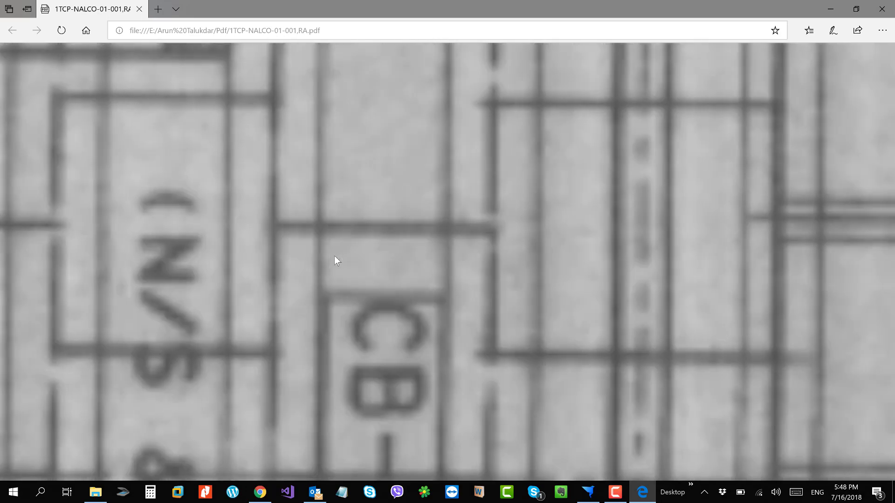
# Close the NALCO drawing and preview the Pipe_Planx0056.pdf piping plan.
pyautogui.click(95, 492)
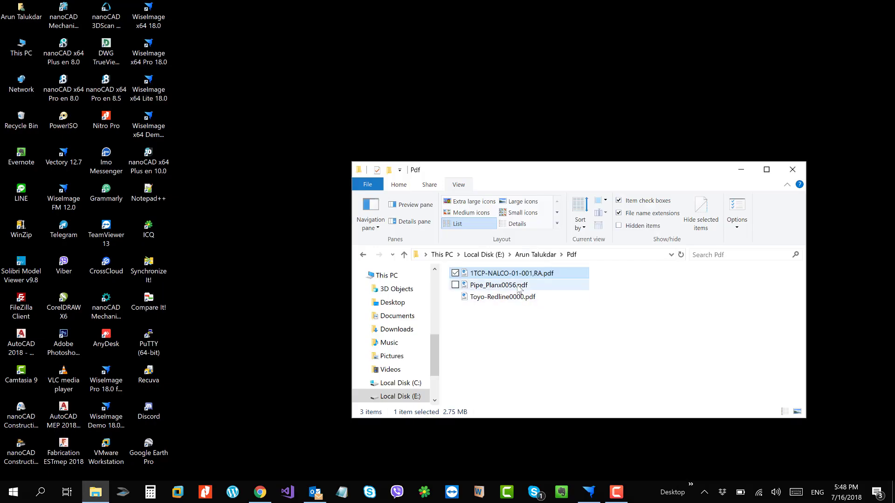
pyautogui.doubleClick(498, 286)
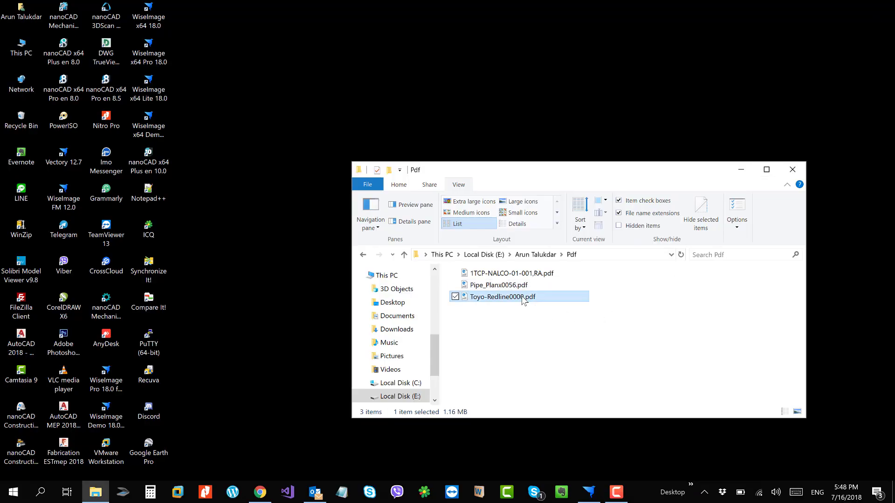
# View Toyo-Redline0000.pdf from the Pdf folder in the browser.
pyautogui.doubleClick(502, 296)
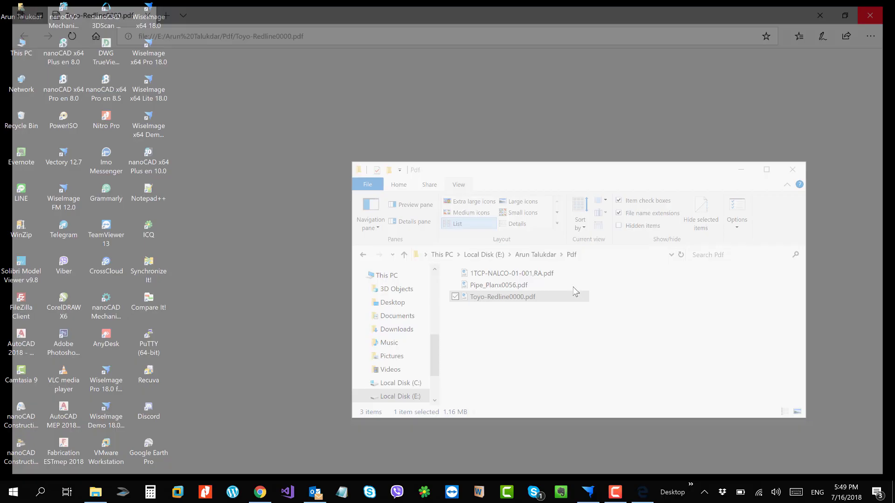
# Close the browser, leaving WiseImage with an empty untitled document.
pyautogui.click(869, 15)
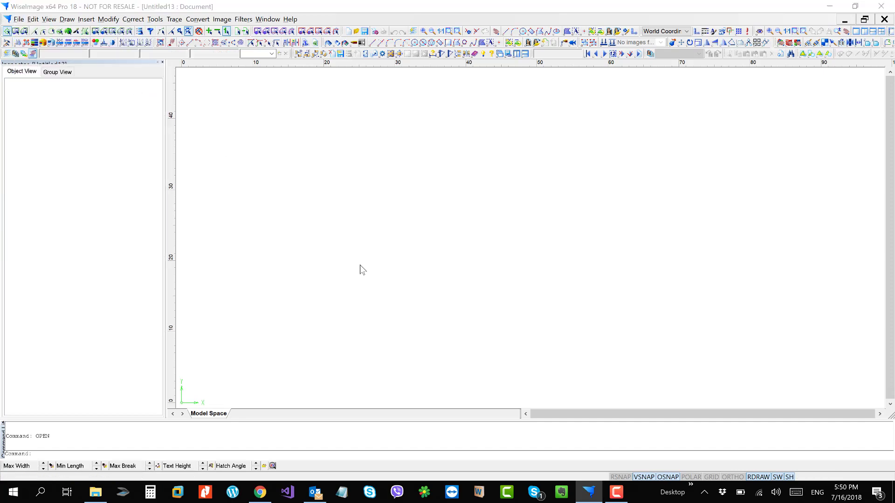
pyautogui.click(540, 323)
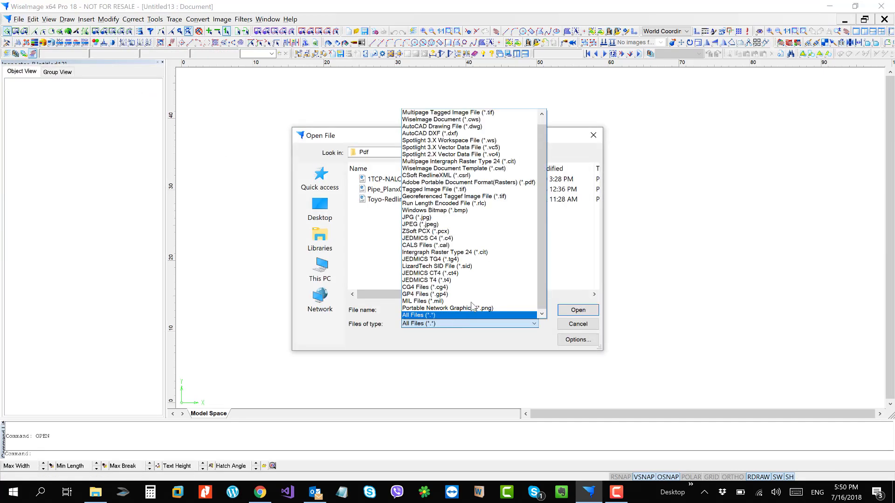
pyautogui.click(468, 183)
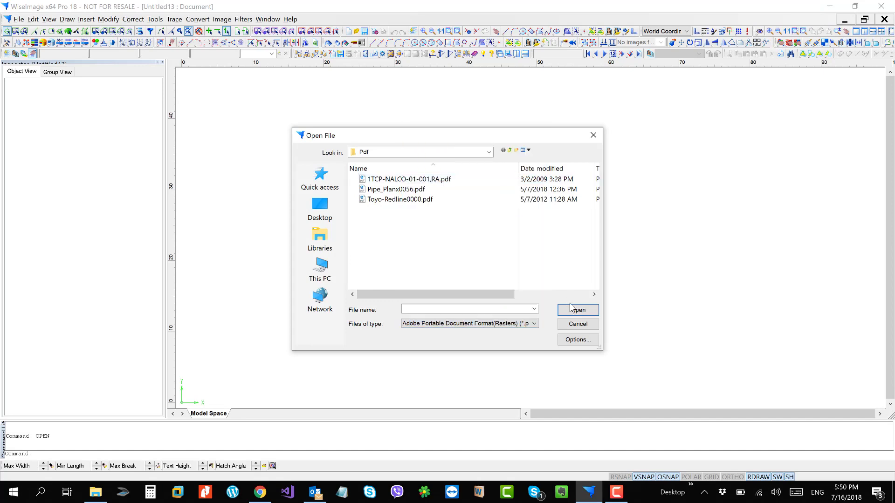
pyautogui.click(578, 310)
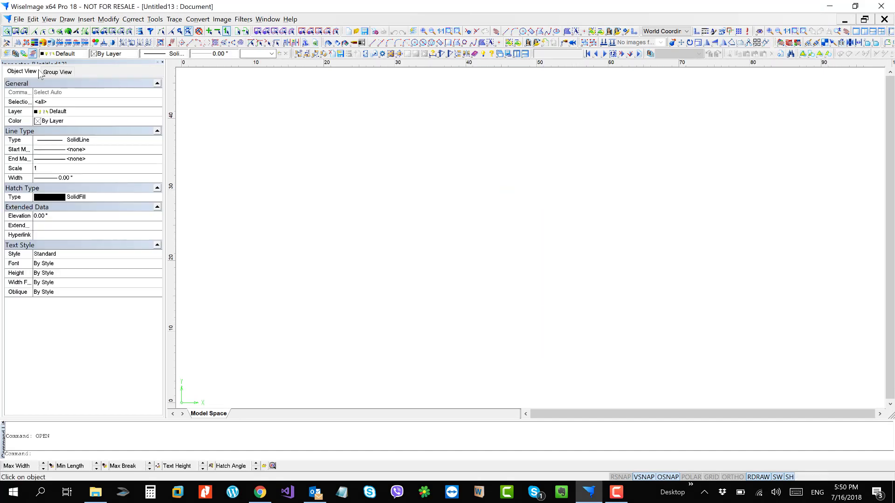
pyautogui.click(18, 19)
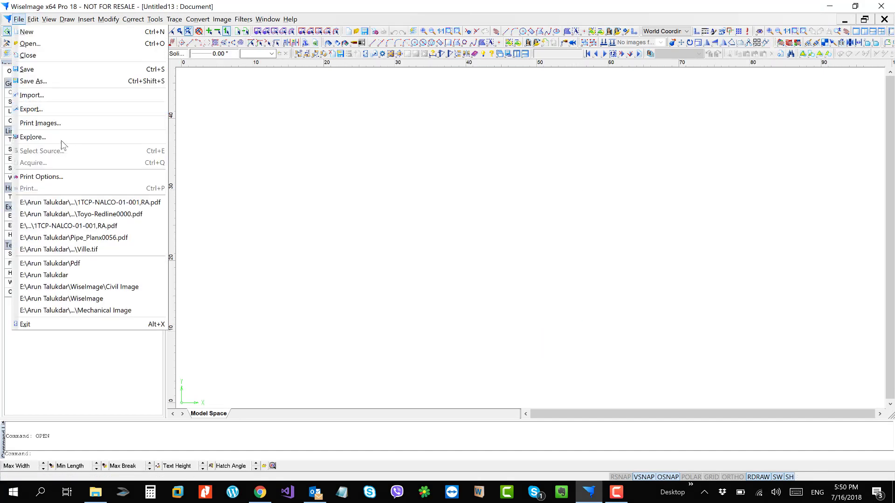
pyautogui.click(32, 95)
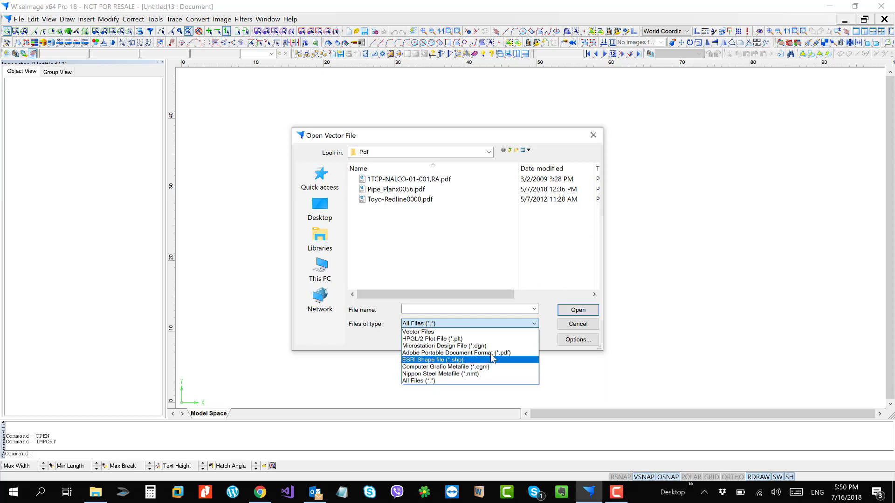
pyautogui.click(456, 352)
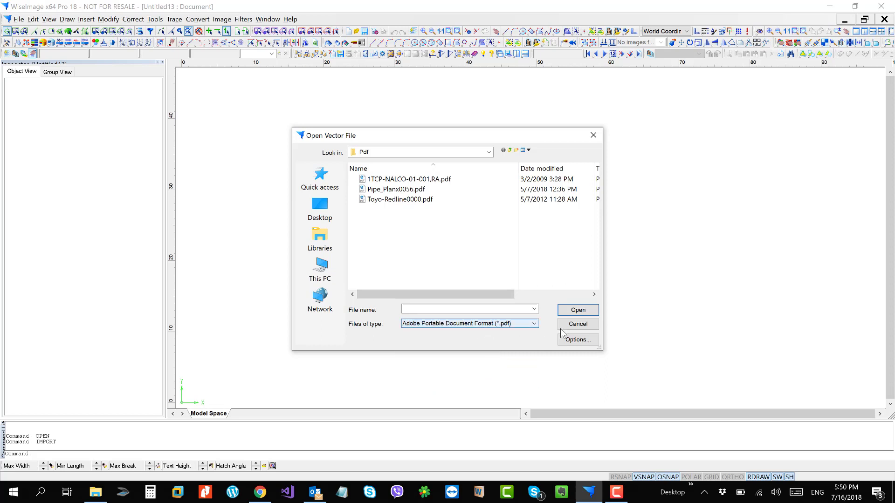
pyautogui.click(577, 324)
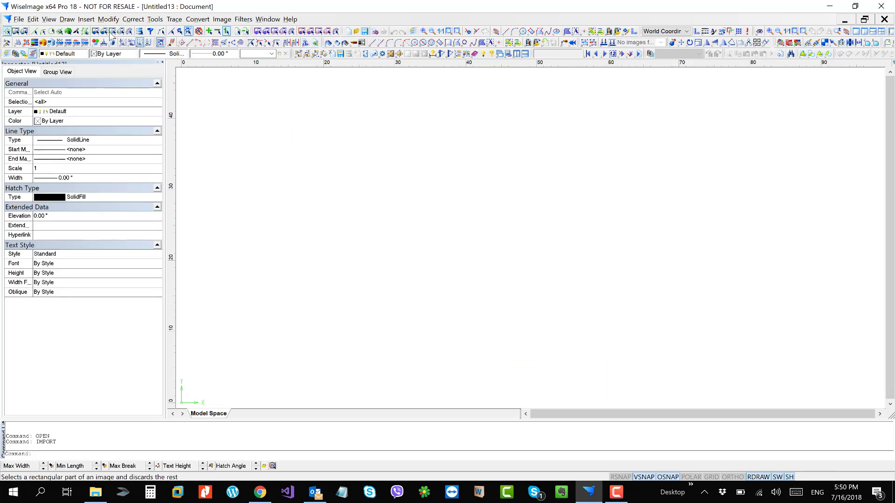
pyautogui.click(88, 20)
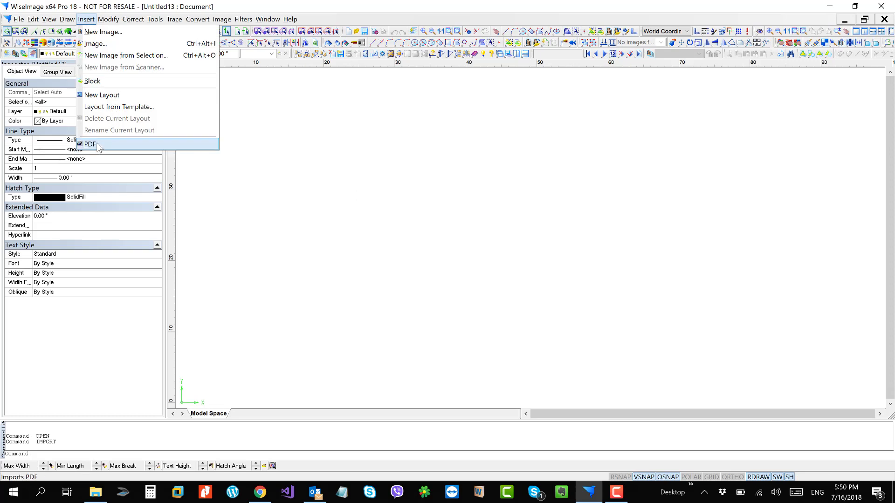
pyautogui.moveTo(119, 148)
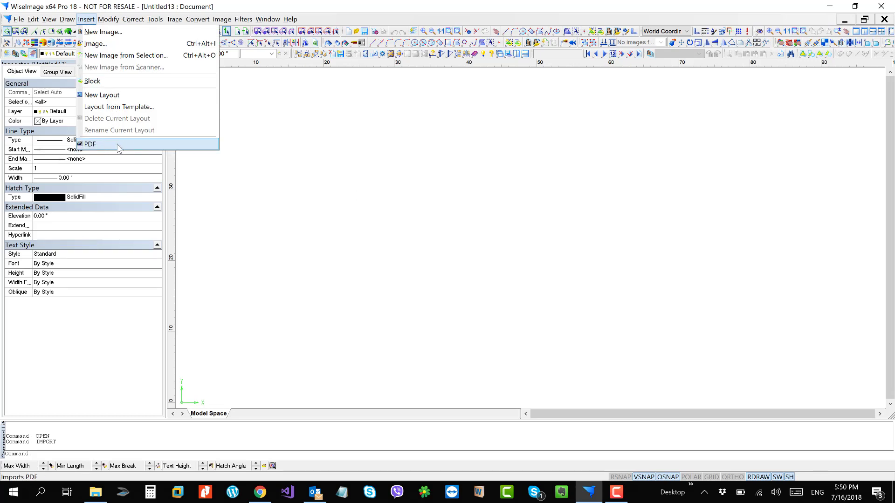
pyautogui.click(89, 143)
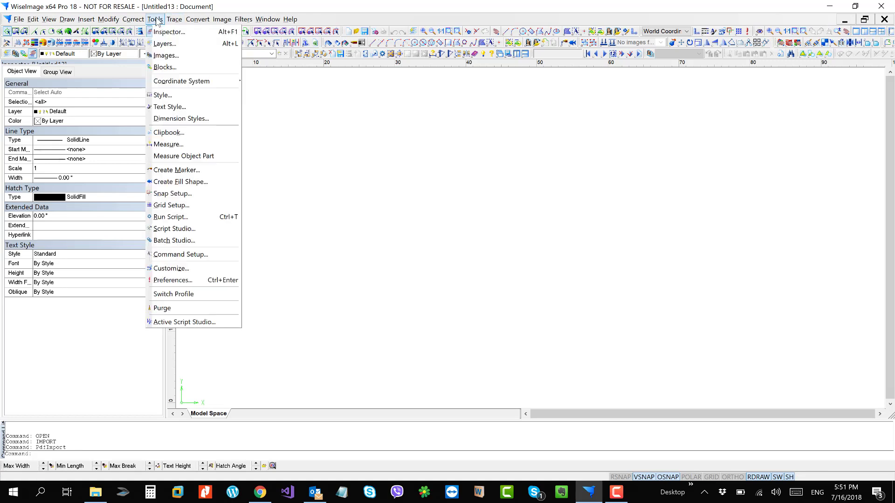
pyautogui.moveTo(191, 293)
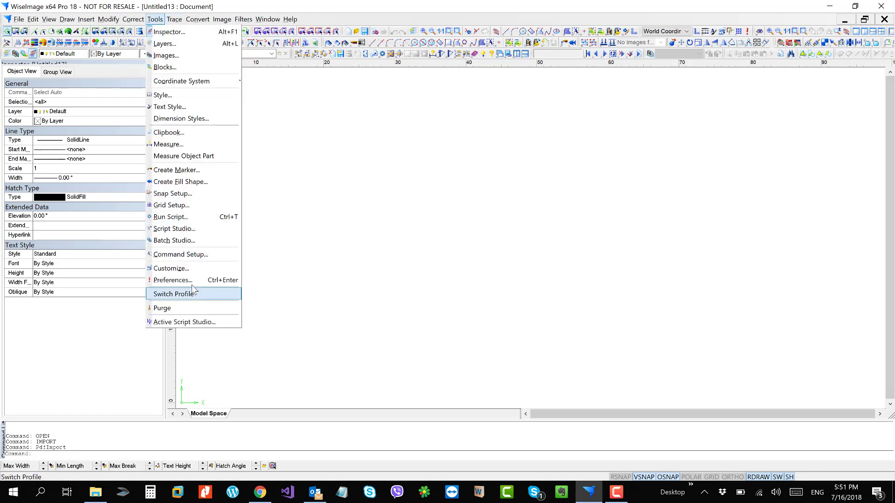
pyautogui.moveTo(199, 283)
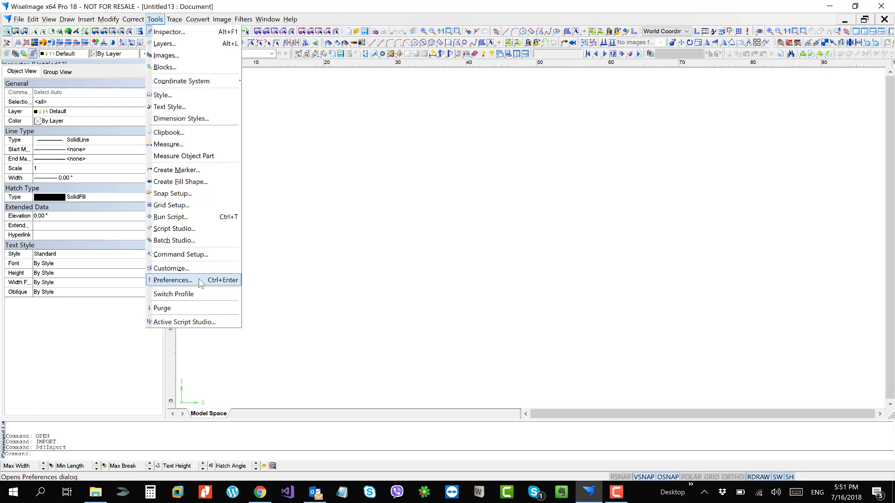
# Review the Load PDF pages dpi preference and confirm the Preferences dialog.
pyautogui.click(172, 280)
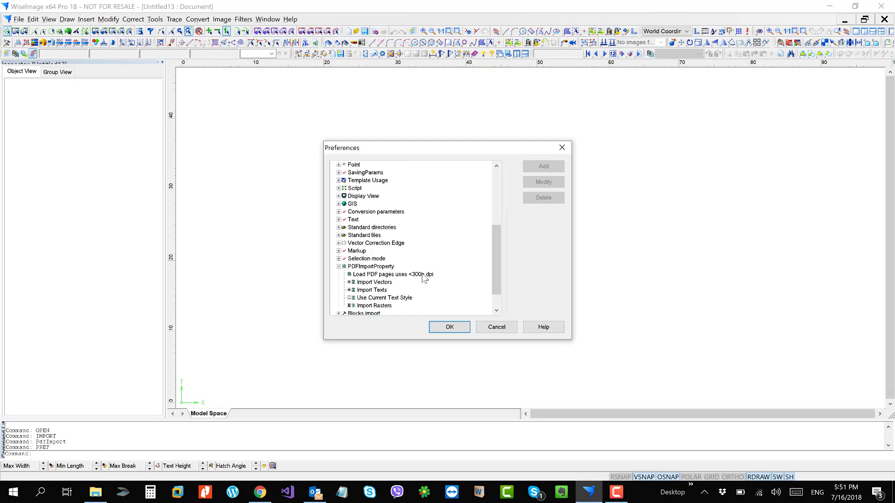
pyautogui.click(380, 274)
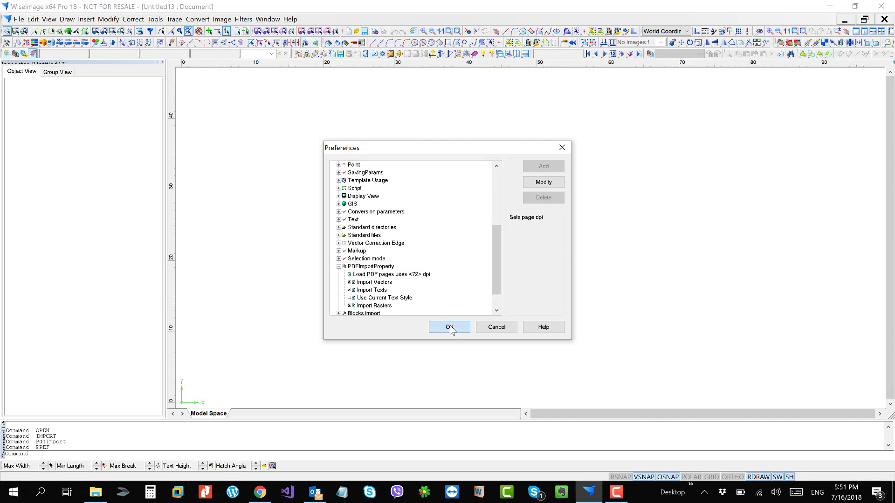
pyautogui.click(450, 327)
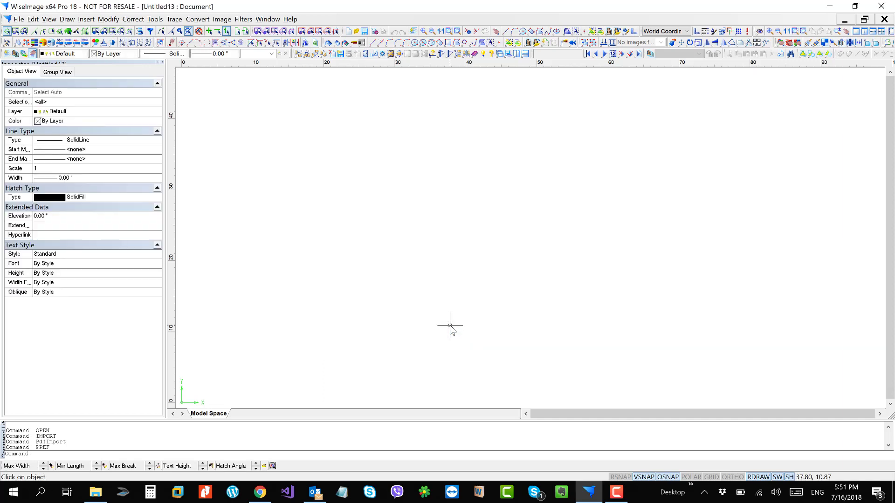
pyautogui.moveTo(240, 238)
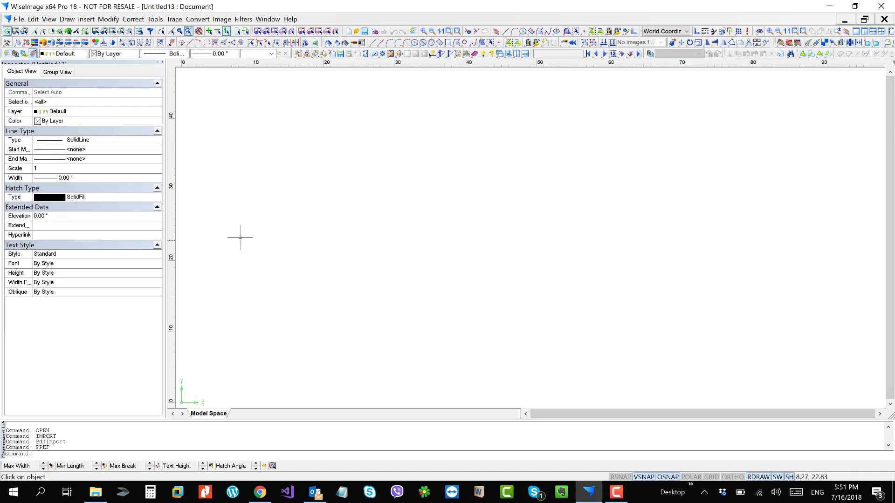
pyautogui.moveTo(282, 214)
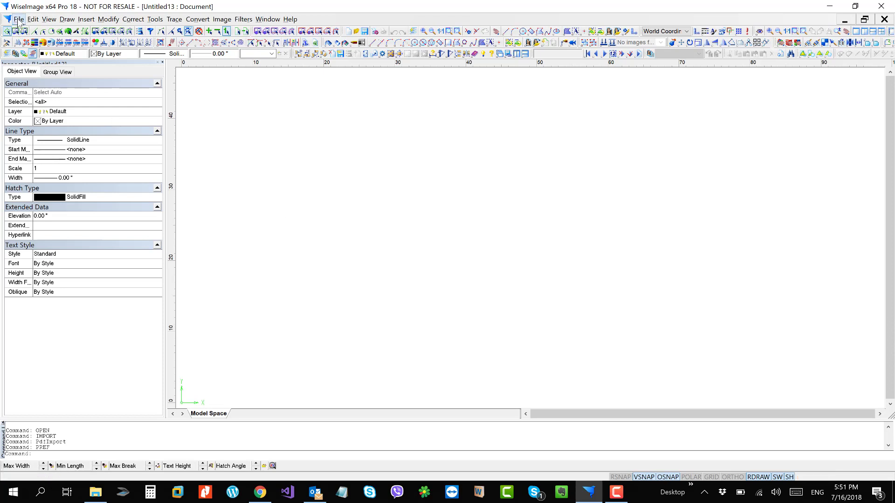
pyautogui.click(17, 19)
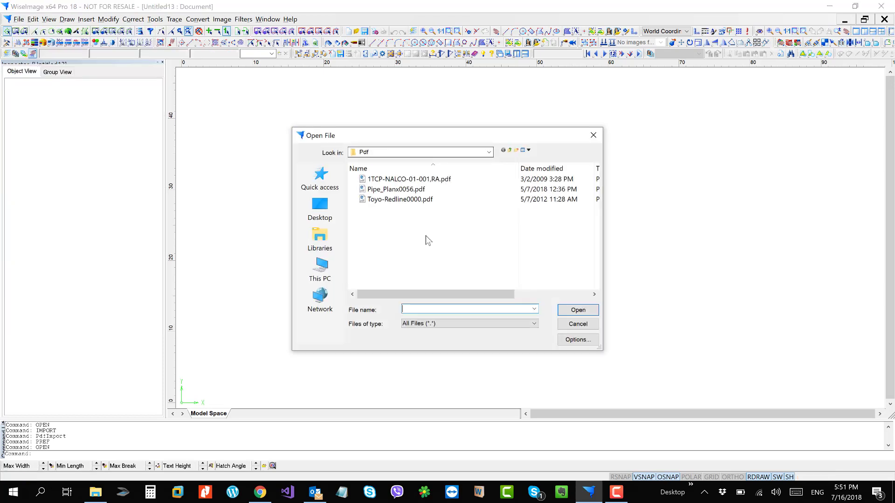
pyautogui.click(410, 178)
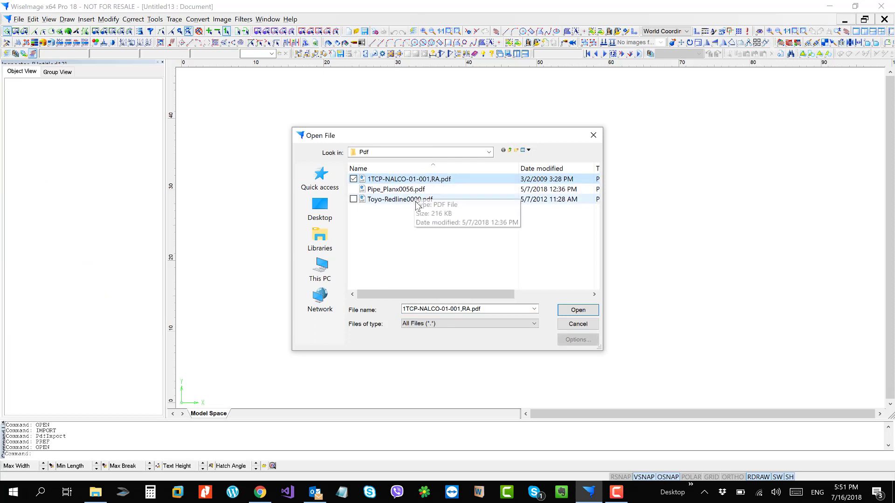
pyautogui.click(399, 198)
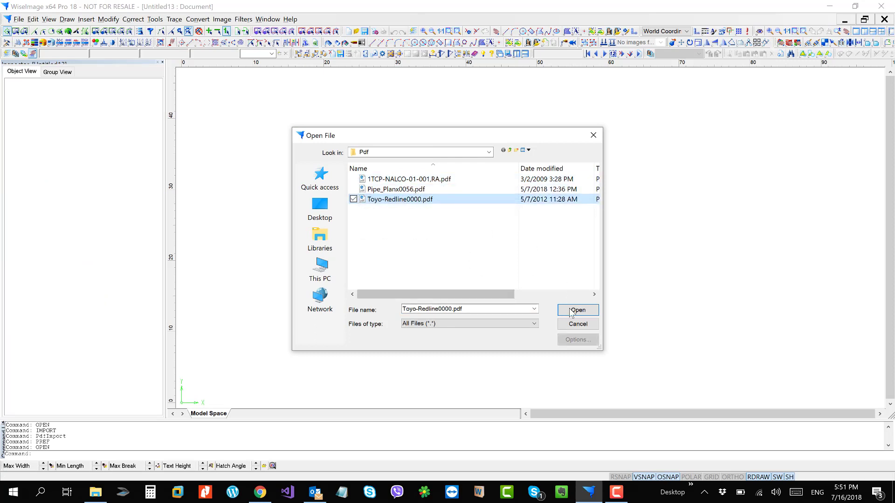
pyautogui.click(578, 310)
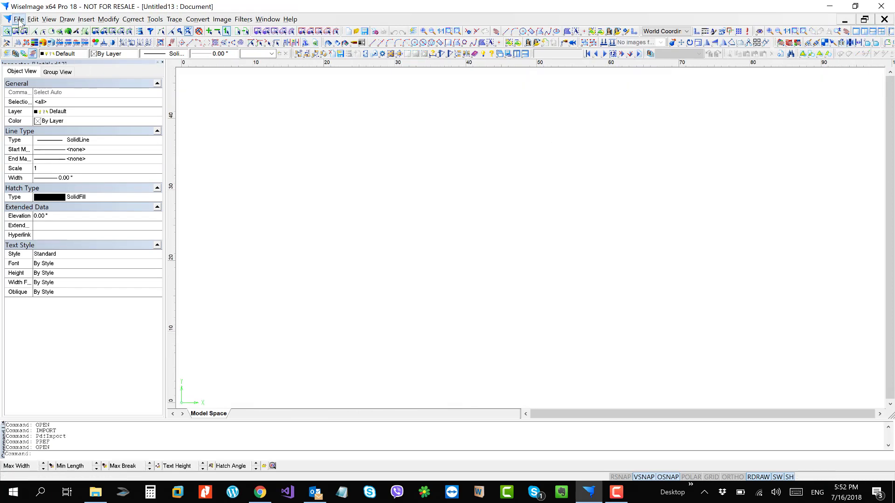
# Set the PDFImportProperty preference so PDF pages load at 300 dpi instead of 72.
pyautogui.click(18, 19)
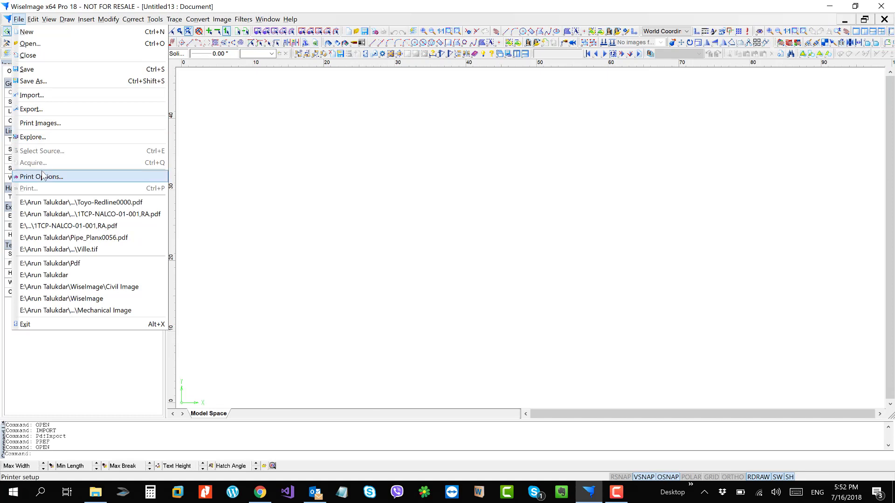
pyautogui.moveTo(41, 96)
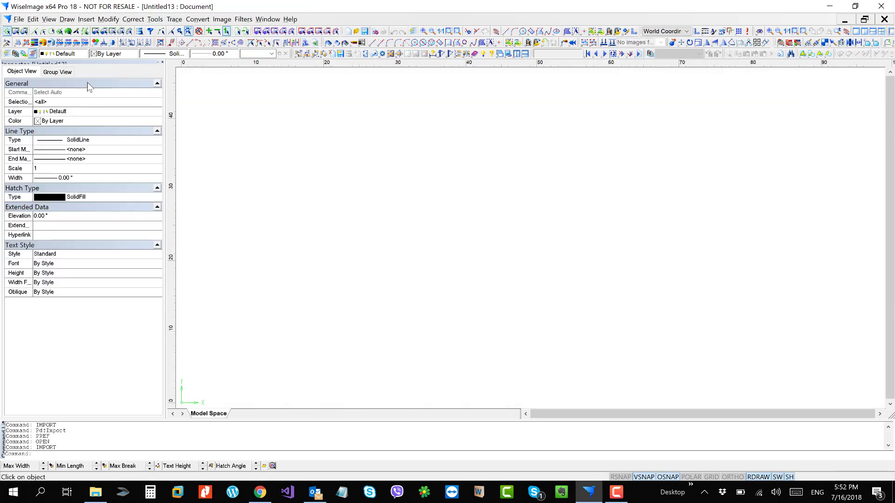
pyautogui.click(155, 19)
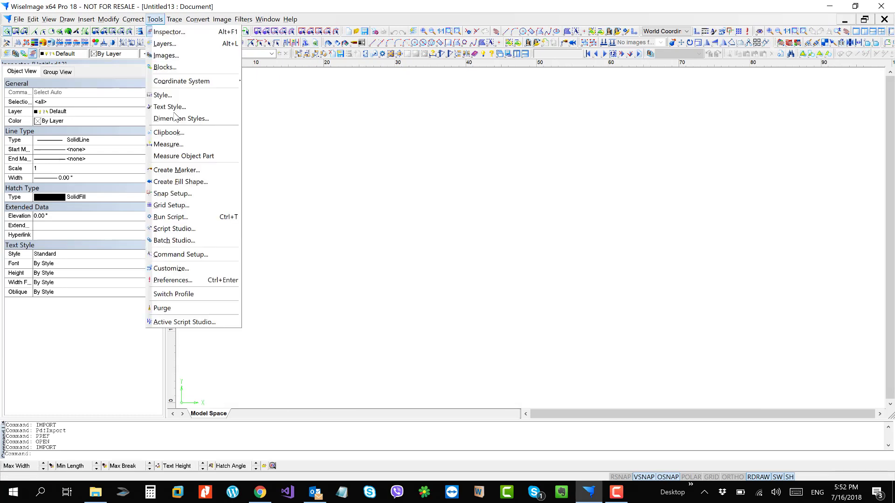
pyautogui.moveTo(188, 284)
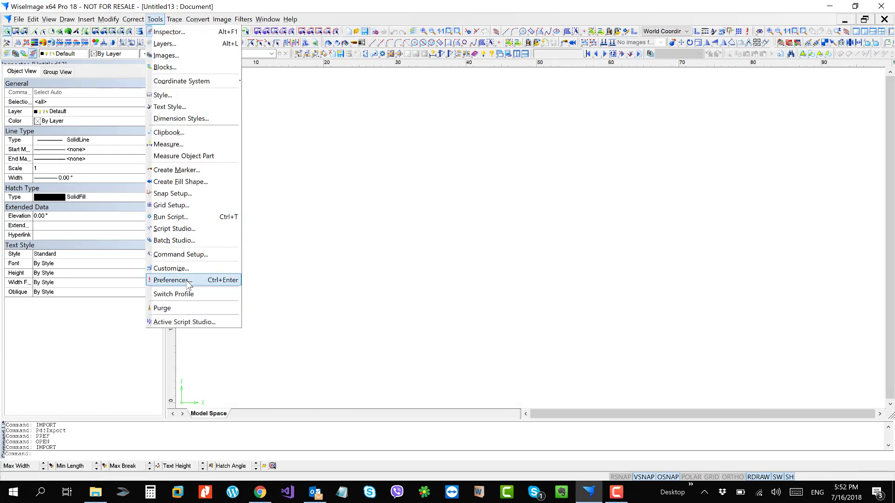
pyautogui.click(171, 280)
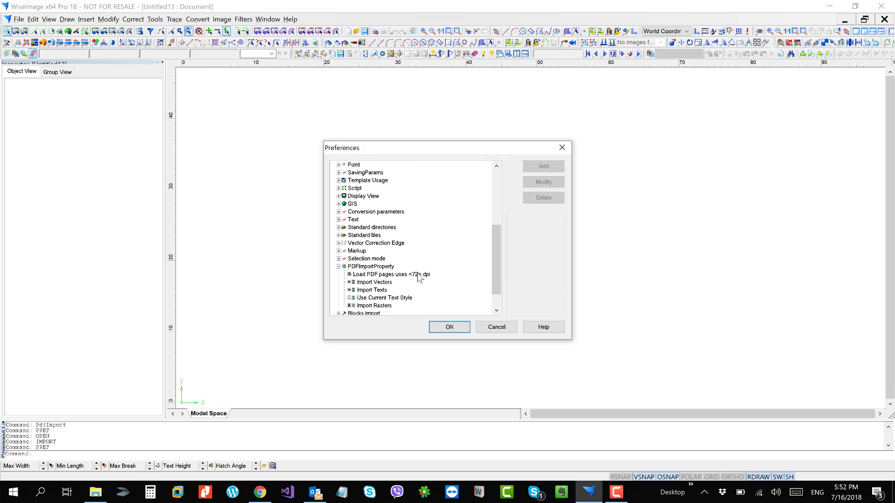
pyautogui.click(388, 274)
pyautogui.write('300')
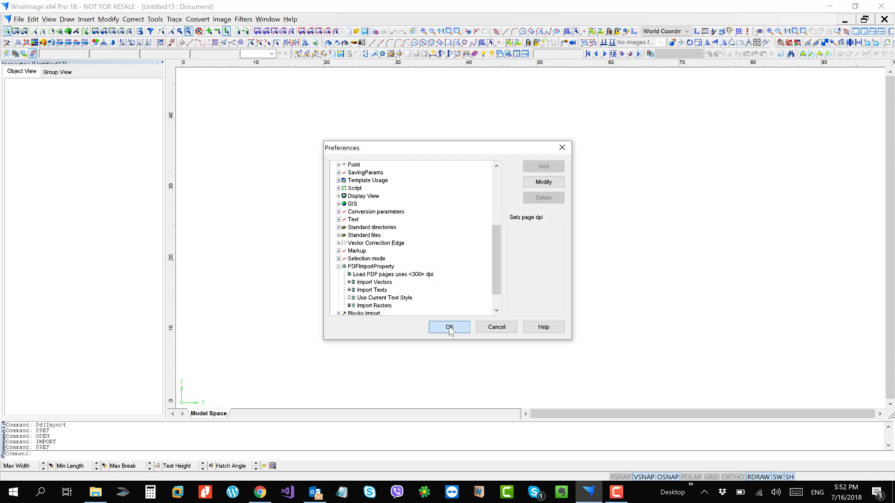
pyautogui.click(15, 21)
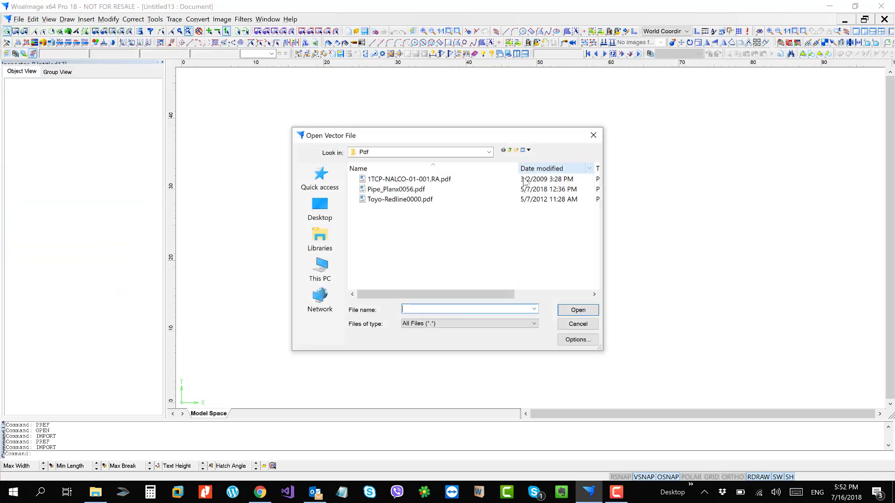
# Import Toyo-Redline0000.pdf from the Open Vector File dialog.
pyautogui.click(401, 199)
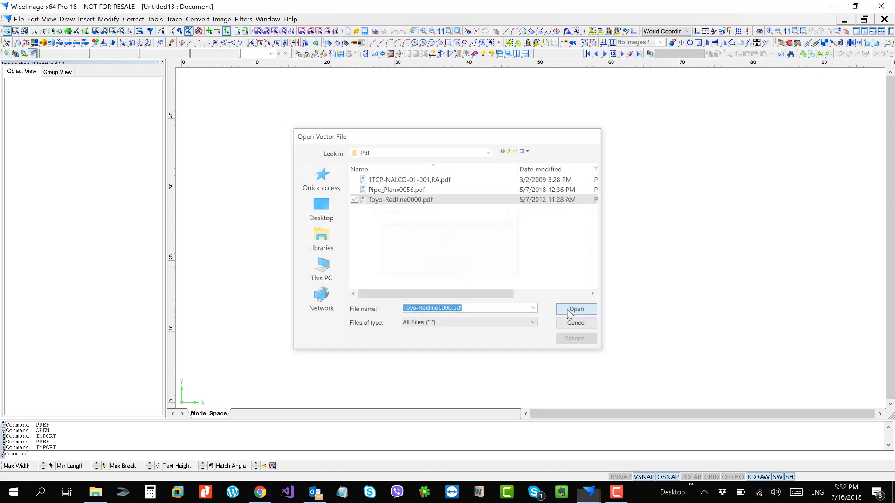
pyautogui.click(576, 308)
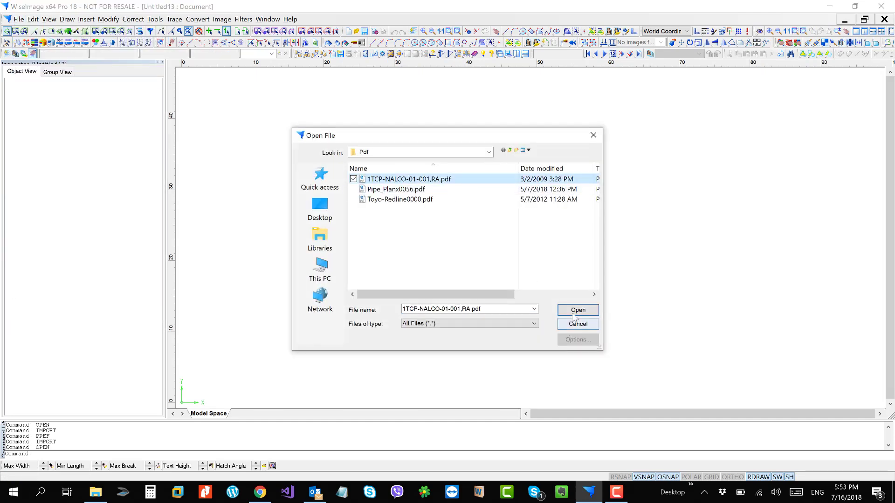
# Open 1TCP-NALCO-01-001.RA.pdf and dismiss the resulting JPEG sampling error.
pyautogui.click(578, 310)
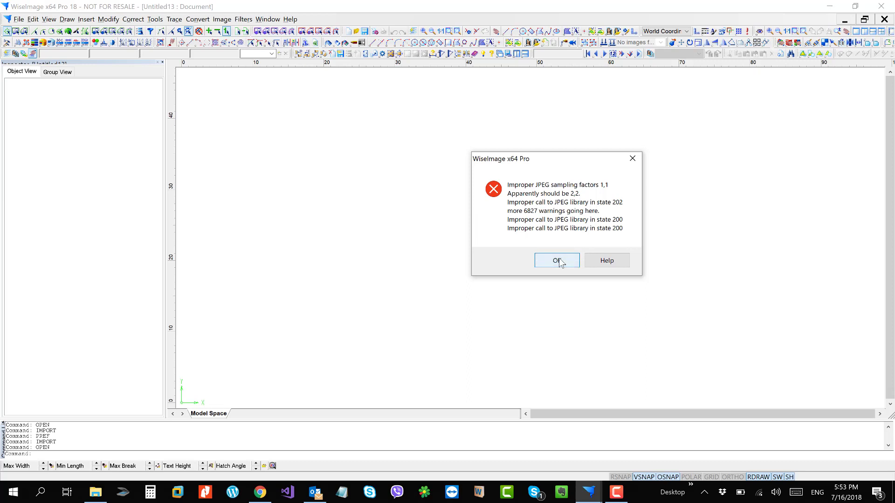
pyautogui.click(556, 260)
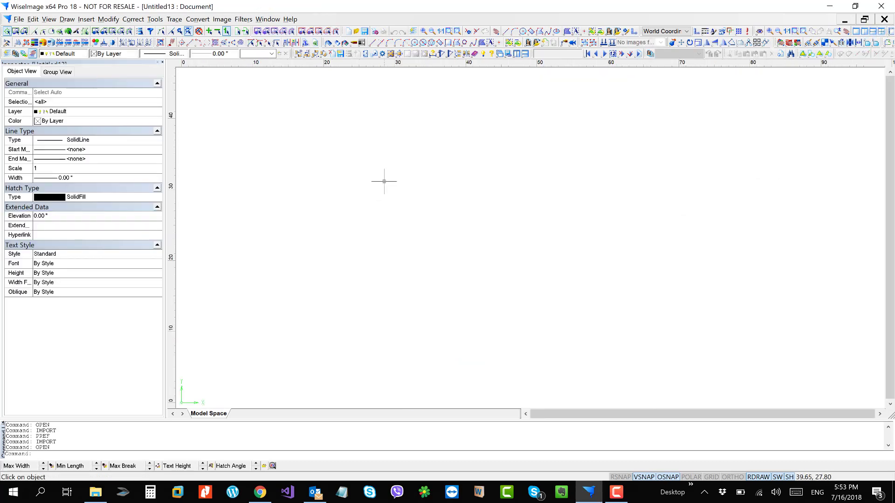
# Import 1TCP-NALCO-01-001,RA.pdf as a vector file via File > Import.
pyautogui.click(20, 21)
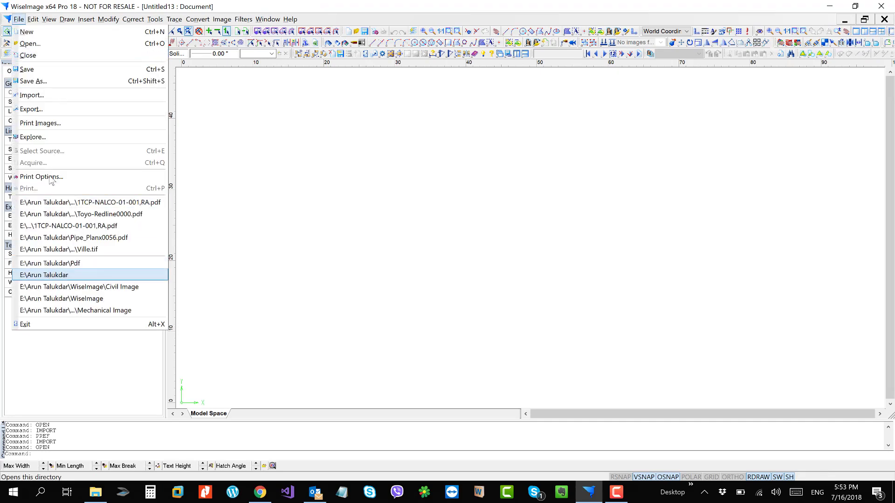
pyautogui.moveTo(56, 95)
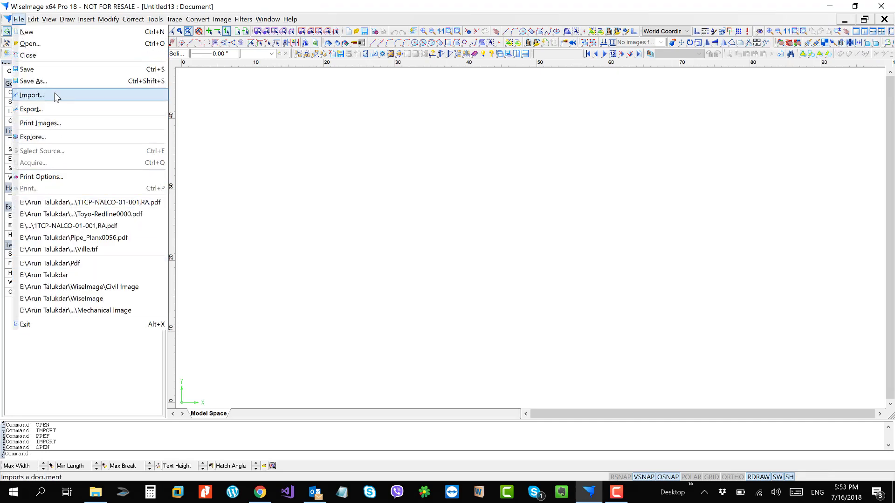
pyautogui.click(32, 95)
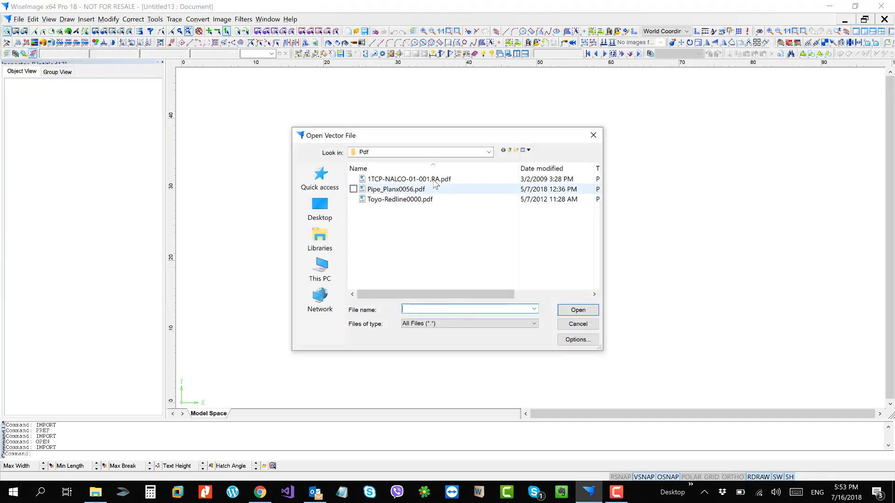
pyautogui.click(408, 179)
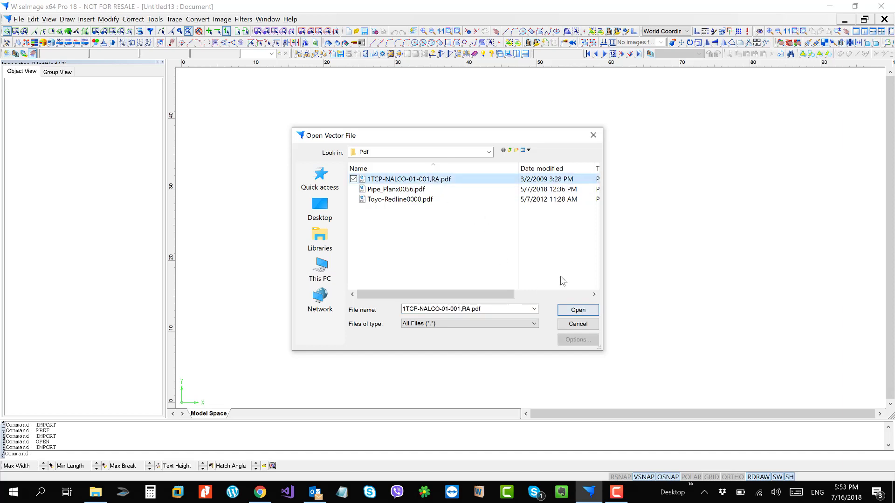
pyautogui.click(578, 310)
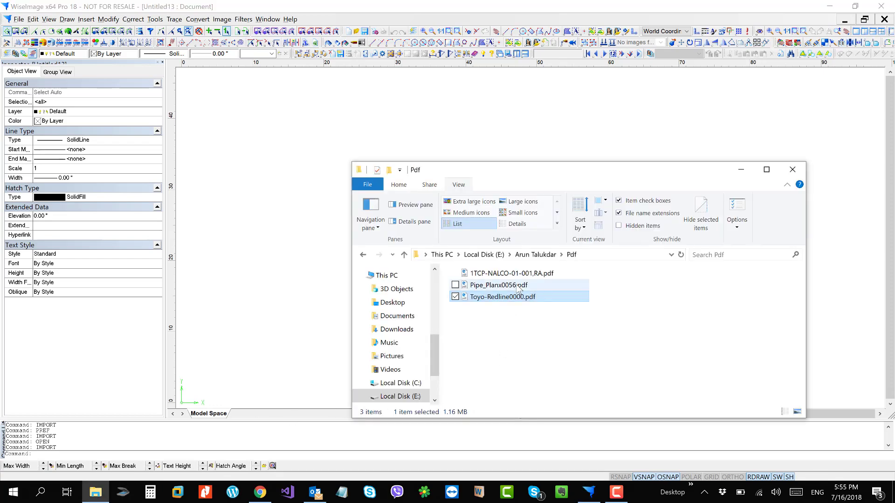
# Select Pipe_Planx0056.pdf in the Open File dialog and dismiss it, keeping Untitled13 empty.
pyautogui.doubleClick(496, 285)
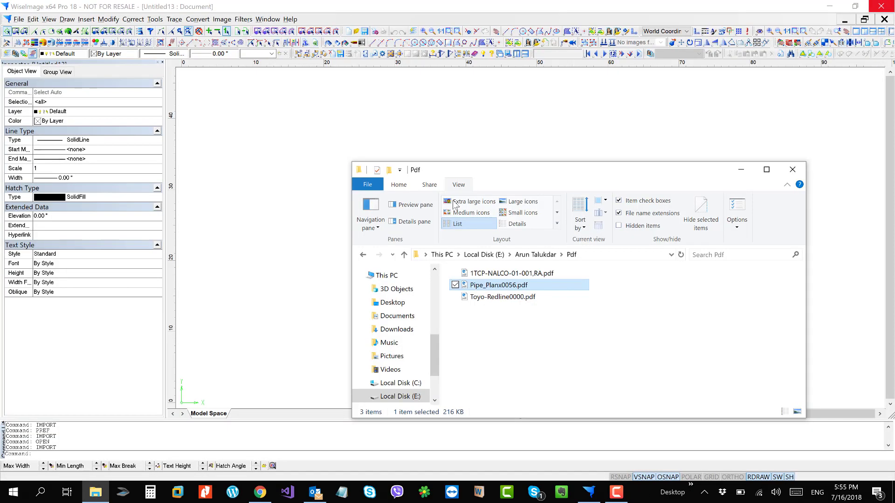
pyautogui.click(20, 20)
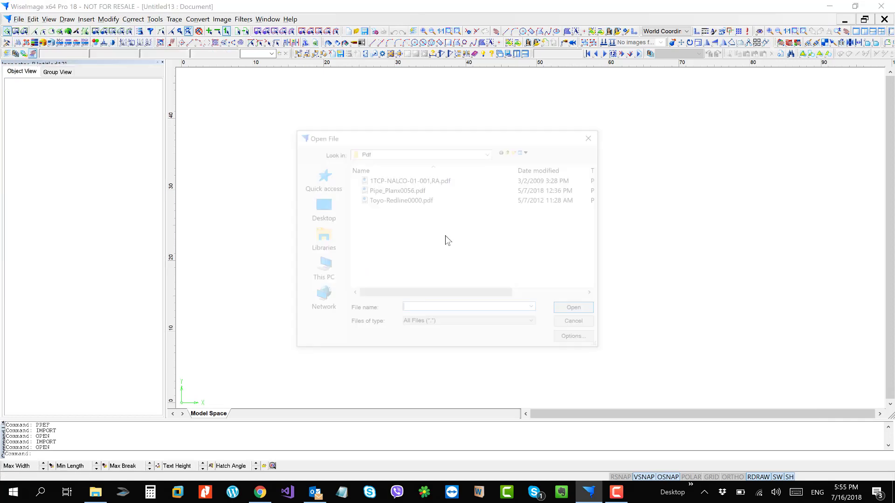
pyautogui.click(397, 190)
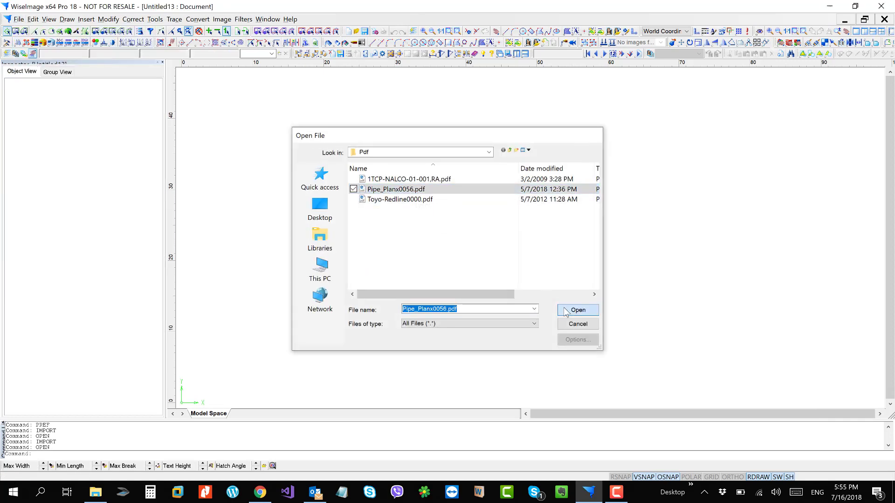
pyautogui.click(577, 311)
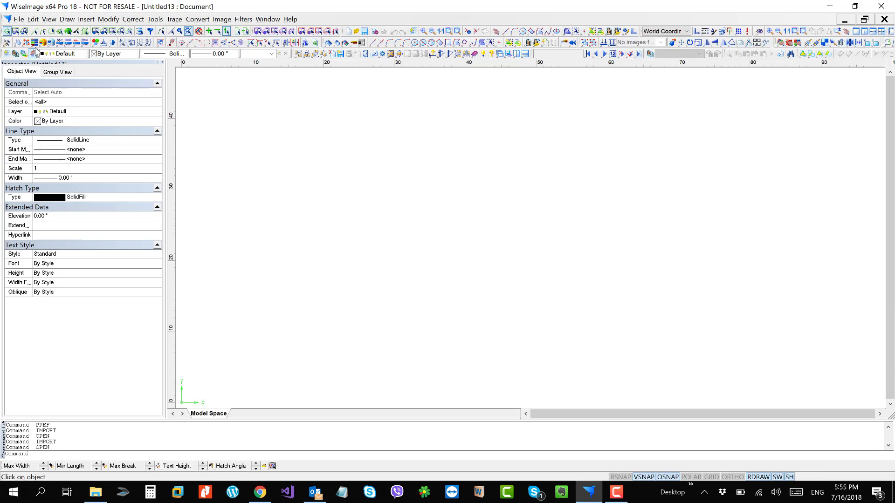
# Open Pipe_Planx0056.pdf via File > Open as its own vector document.
pyautogui.click(21, 20)
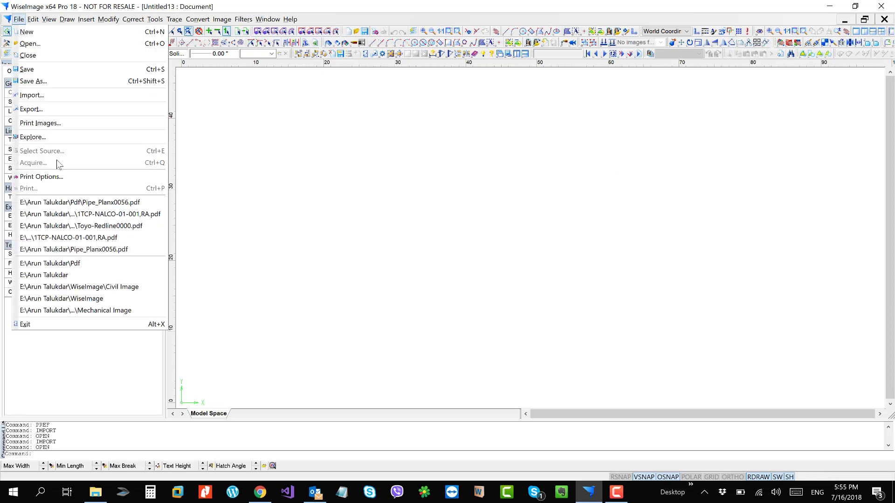
pyautogui.moveTo(61, 110)
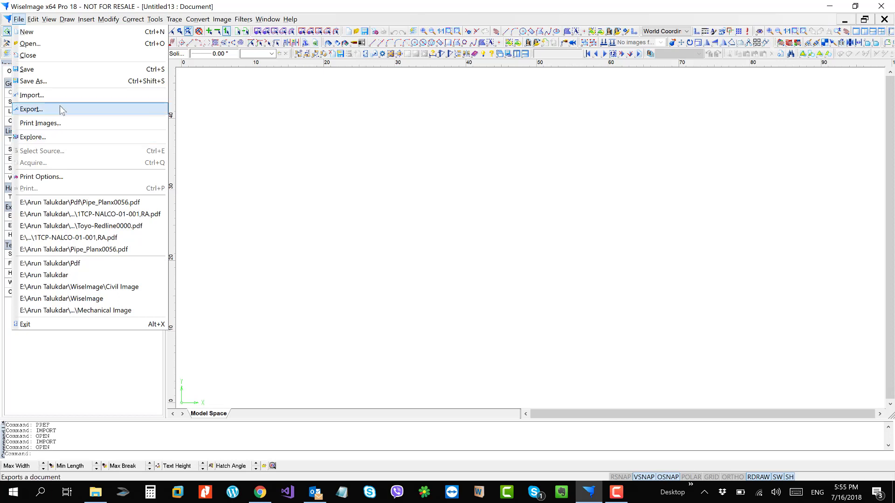
pyautogui.click(31, 109)
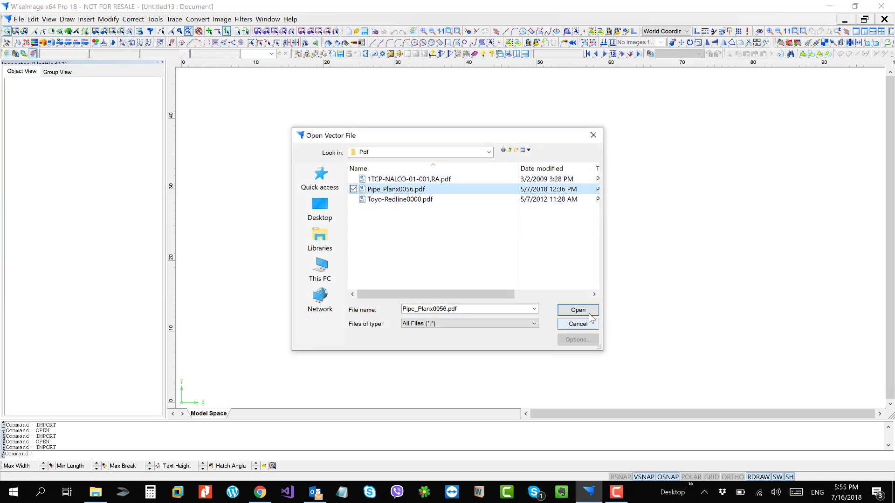
pyautogui.click(578, 310)
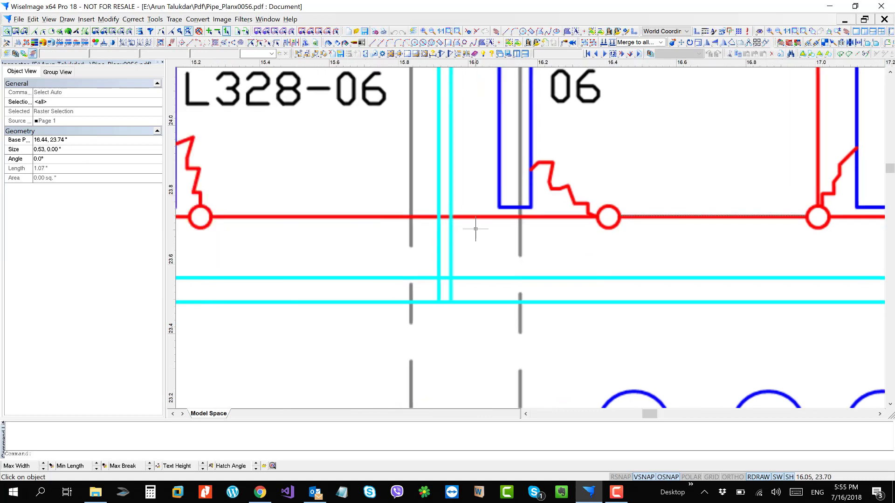
# Close the Pipe_Planx0056.pdf document, returning to the empty Untitled13 drawing.
pyautogui.scroll(-3)
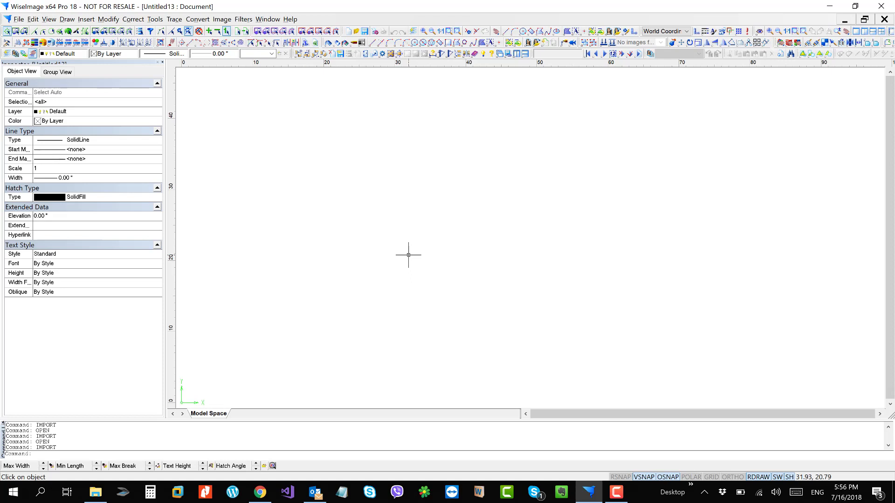
pyautogui.moveTo(239, 127)
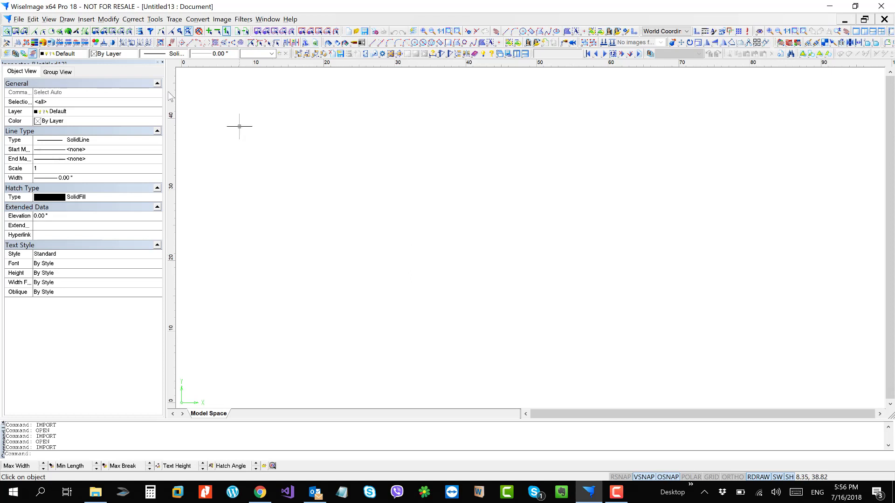
# Insert Pipe_Planx0056.pdf via Insert > PDF as vector geometry in the untitled drawing.
pyautogui.click(85, 19)
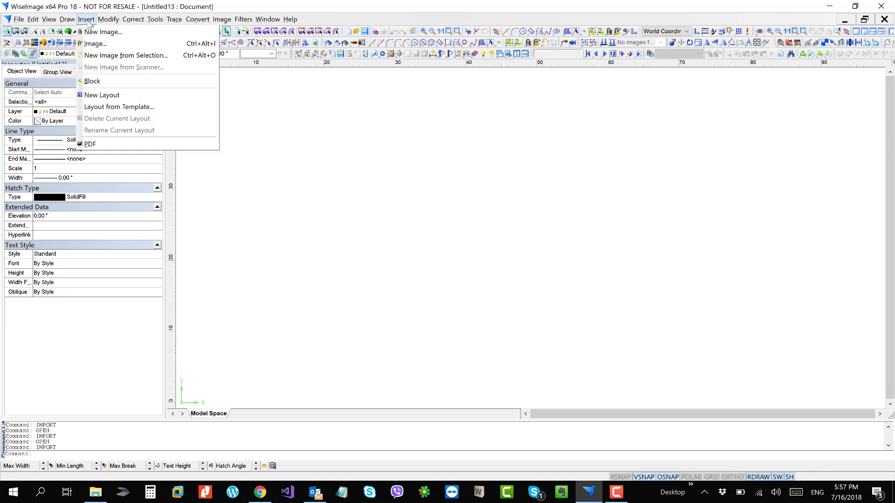
pyautogui.moveTo(91, 143)
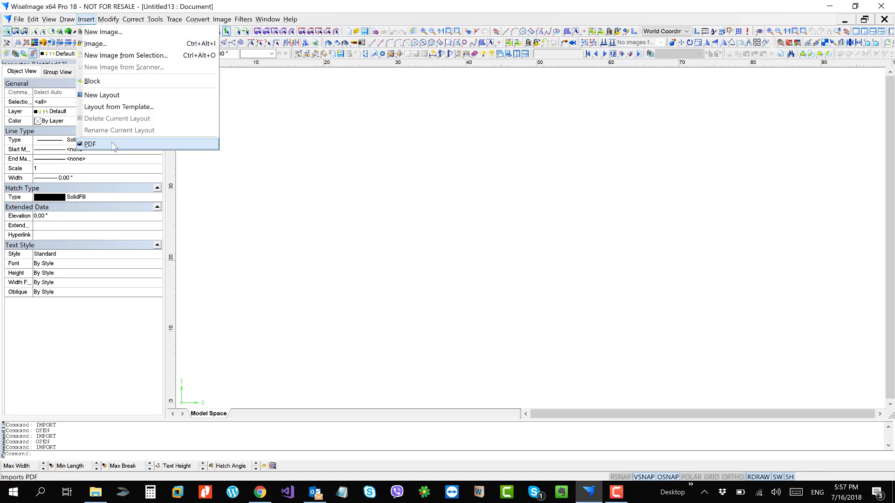
pyautogui.click(90, 144)
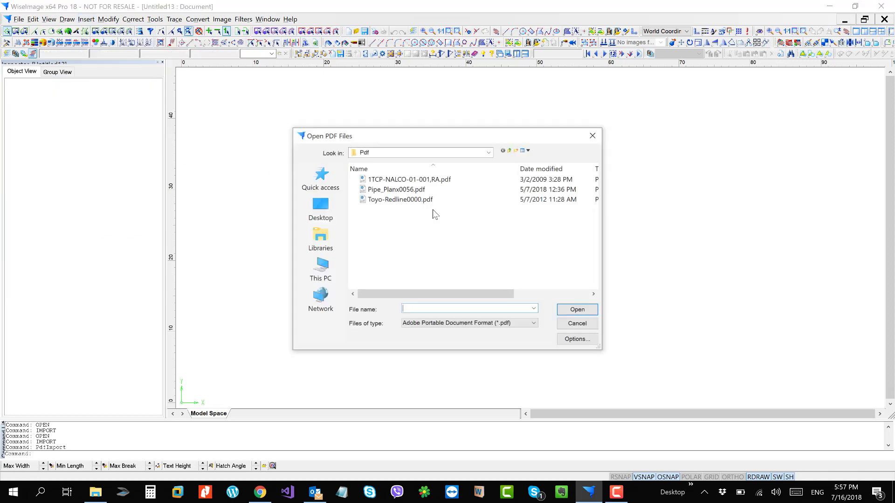
pyautogui.click(395, 189)
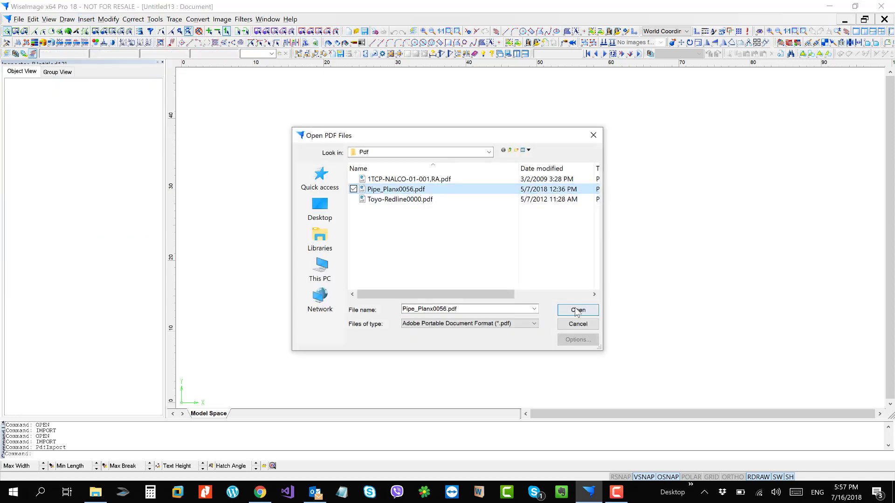
pyautogui.click(578, 310)
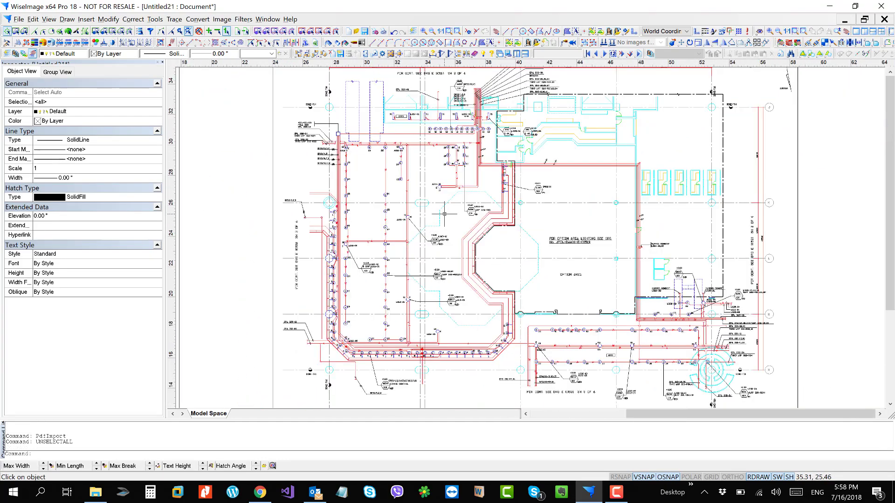
# Start File > Export with type AutoCAD Drawing File (*.dwg), then cancel without saving.
pyautogui.click(19, 21)
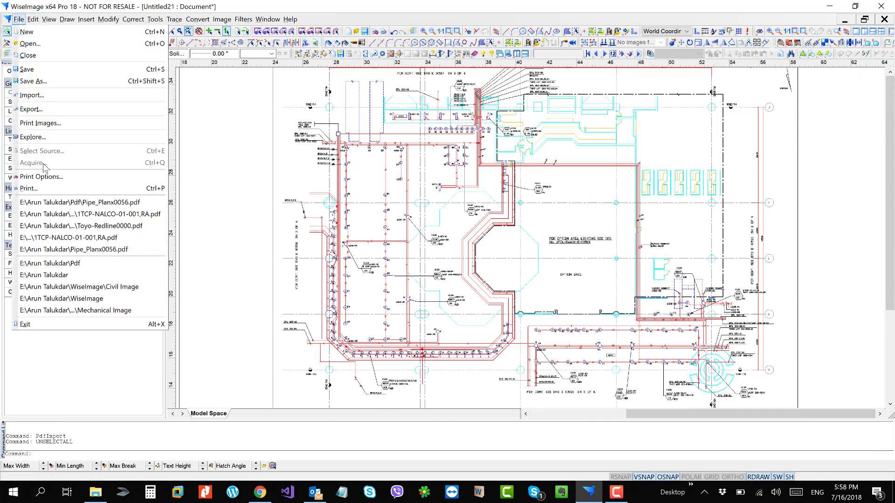
pyautogui.click(28, 109)
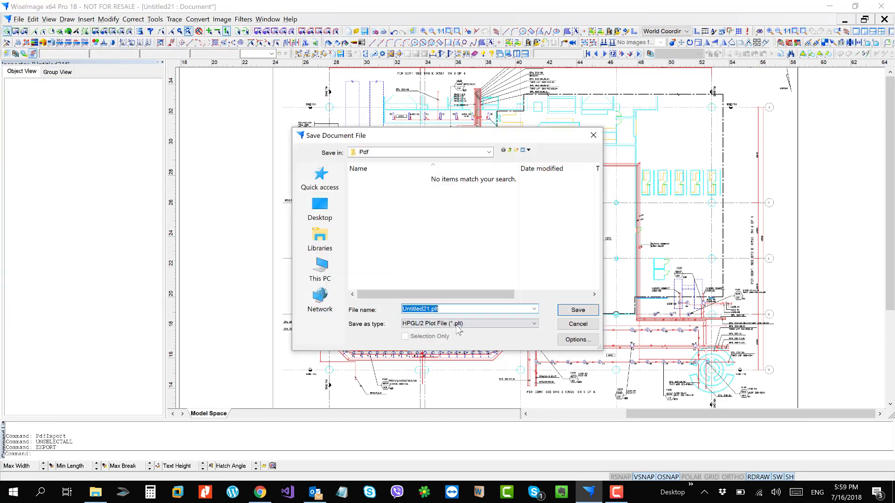
pyautogui.click(530, 323)
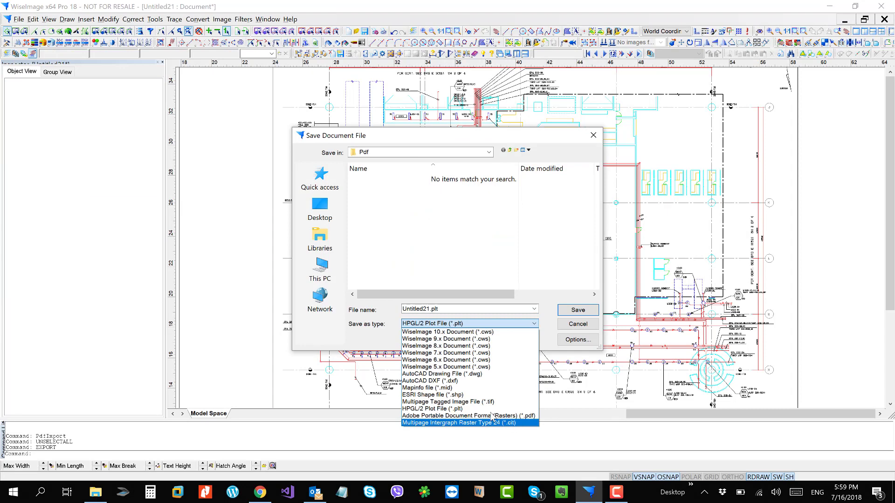
pyautogui.click(442, 373)
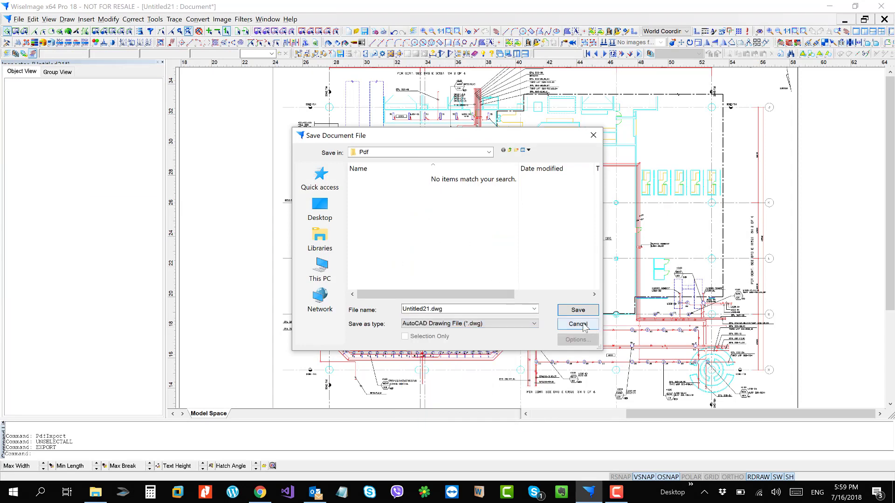
pyautogui.click(577, 325)
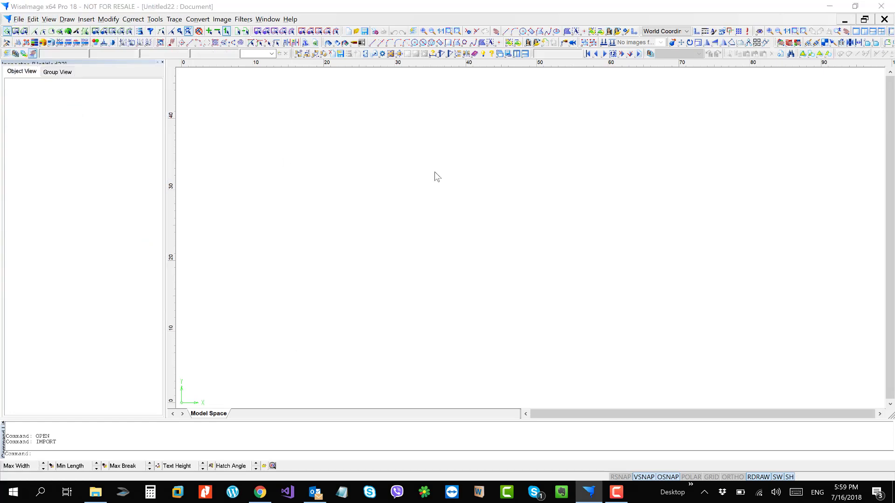
pyautogui.click(155, 18)
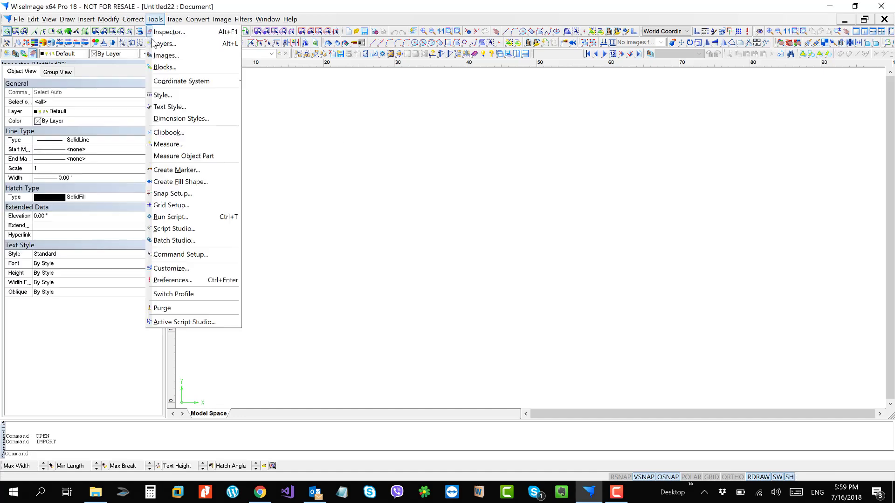
pyautogui.moveTo(189, 281)
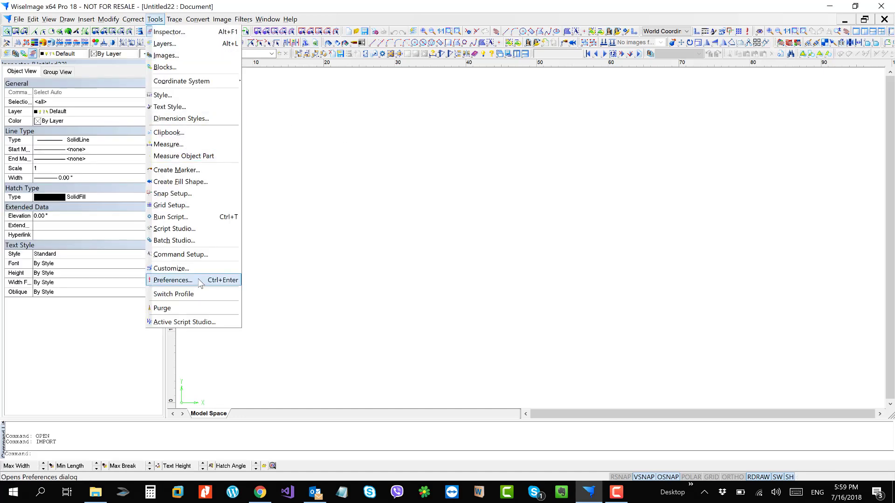
pyautogui.click(172, 279)
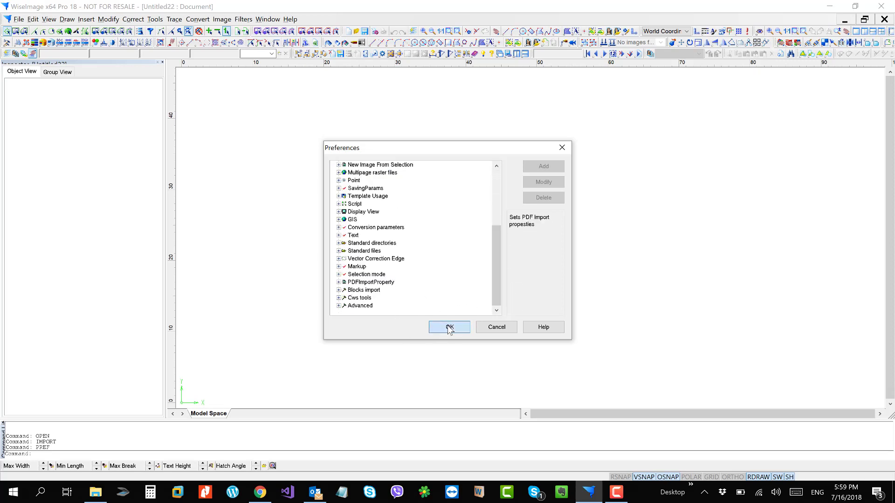
pyautogui.click(449, 327)
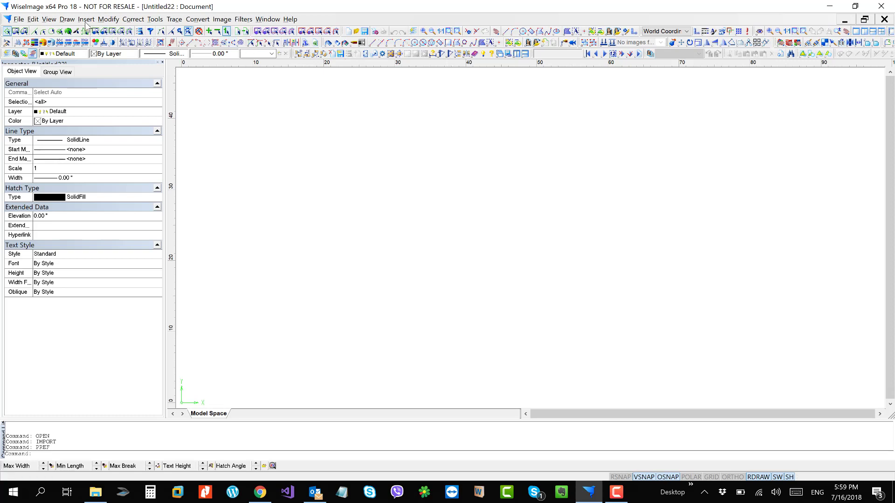
pyautogui.click(88, 18)
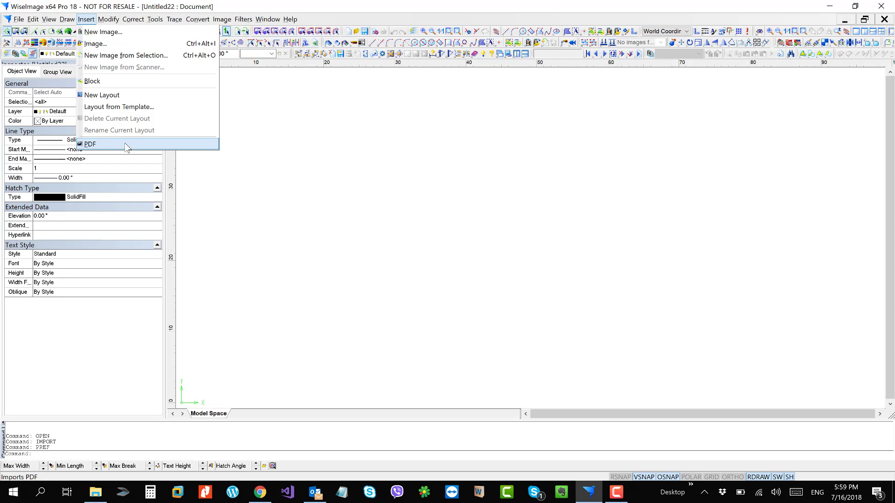
pyautogui.click(90, 144)
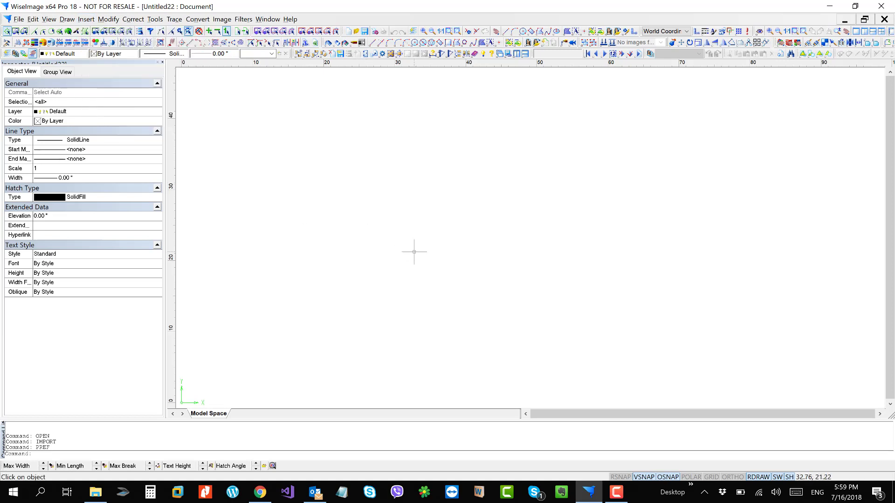